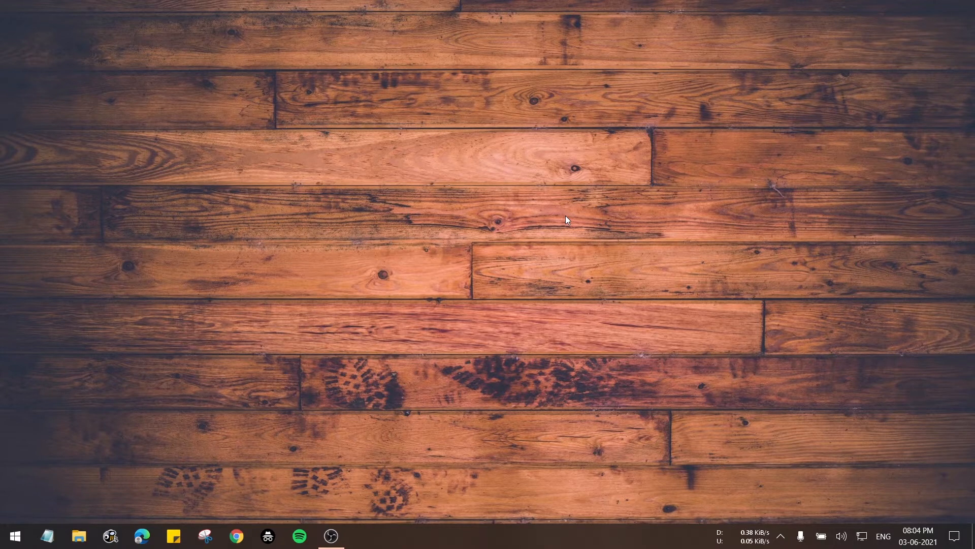
mouse_move(225, 418)
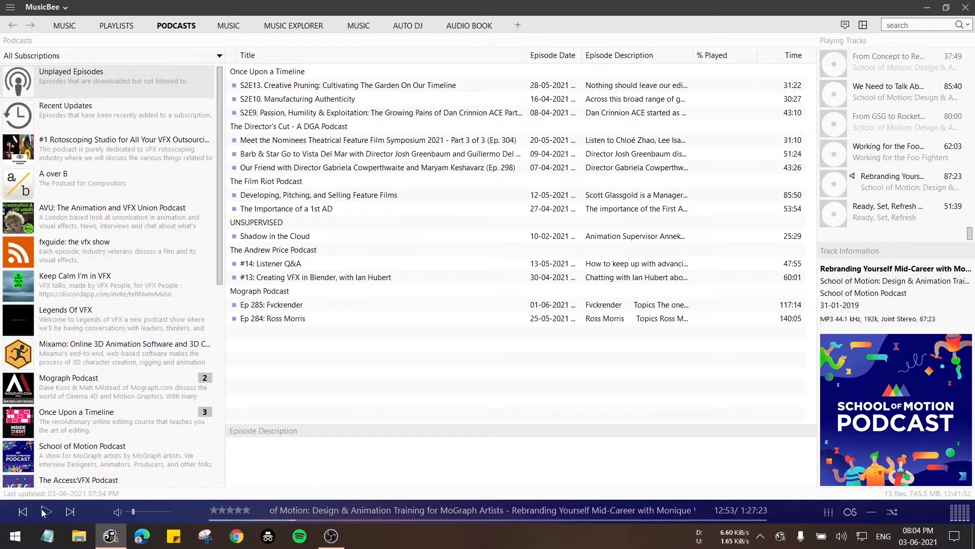
Play the 'Rebranding Yourself Mid-Career' episode for a few seconds, then pause it around 12:59
click(46, 510)
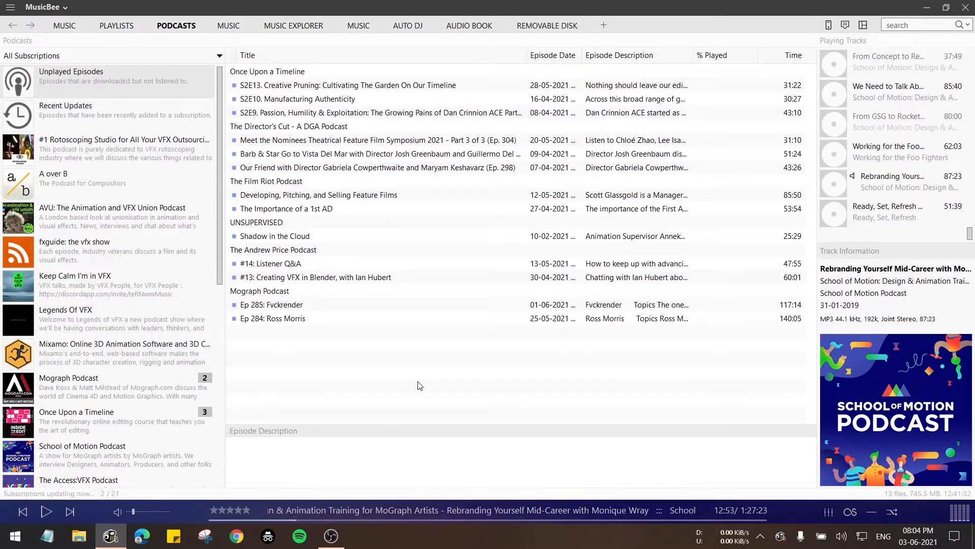
mouse_move(349, 398)
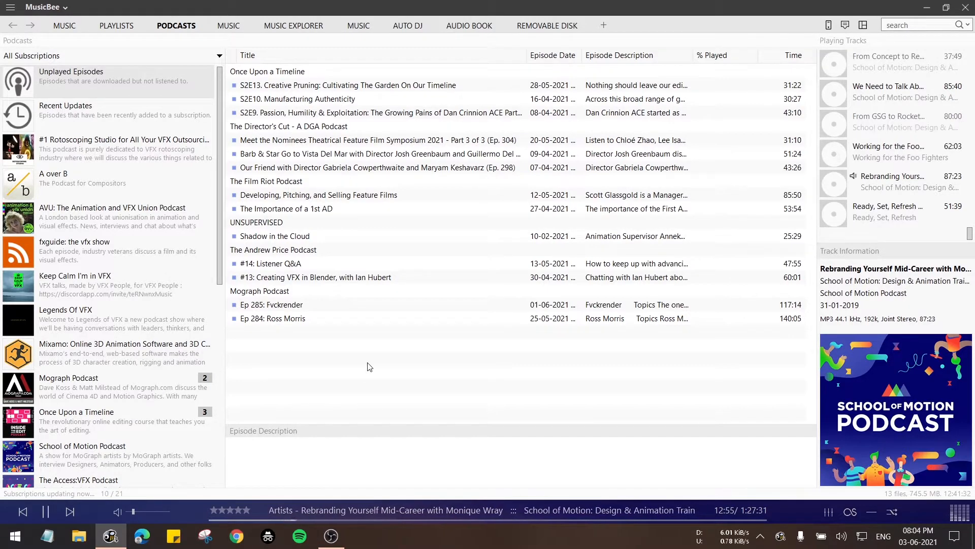
mouse_move(347, 389)
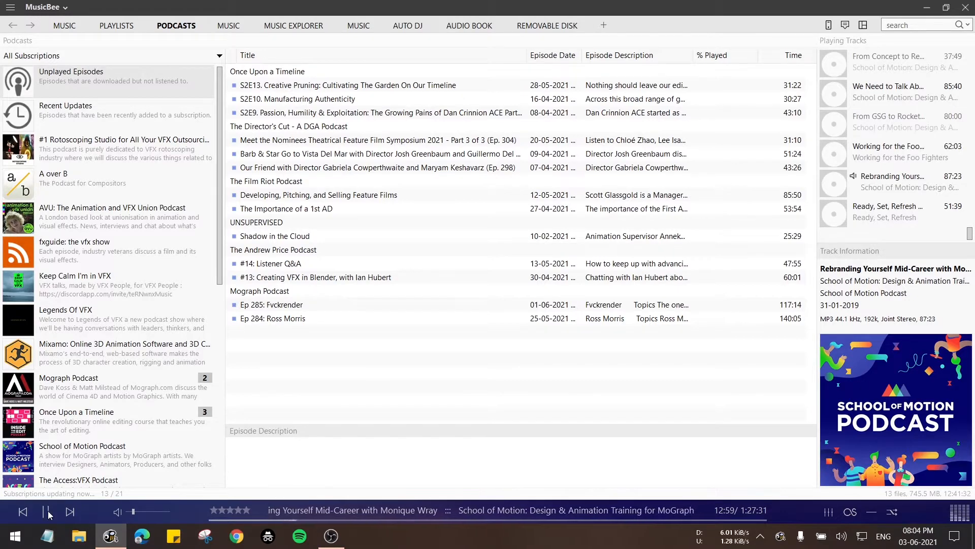
click(46, 511)
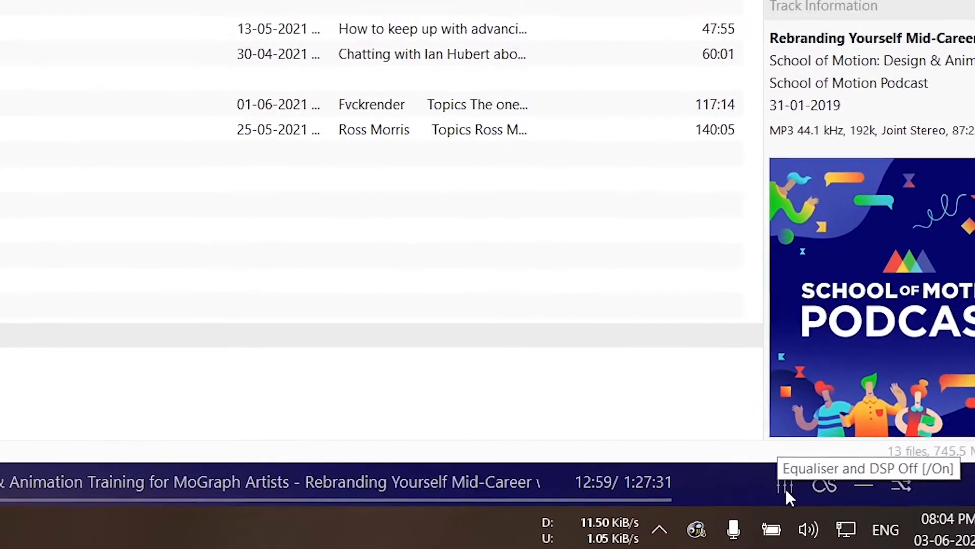
Enable Tempo Control in the DSP plugins with play speed set to +50%
scroll(up, 3)
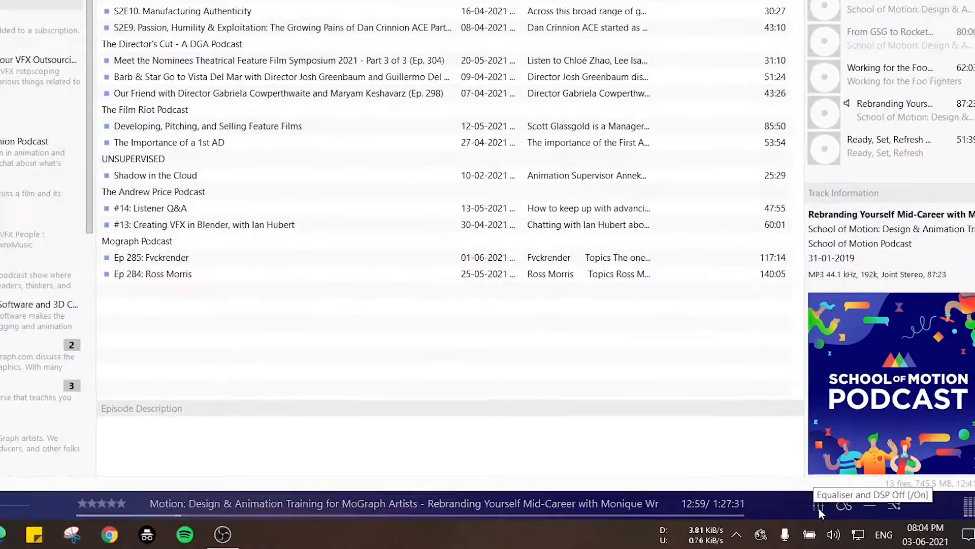
click(818, 504)
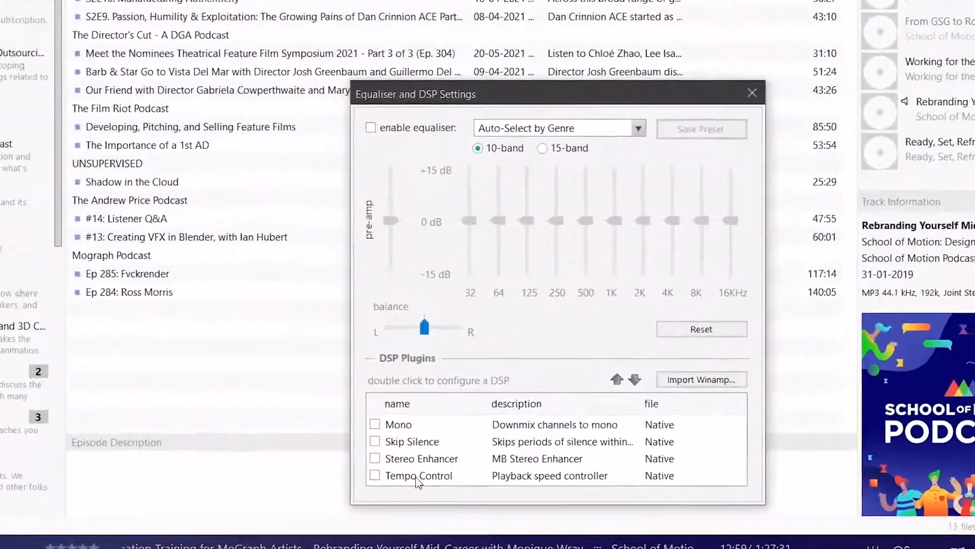
double_click(417, 475)
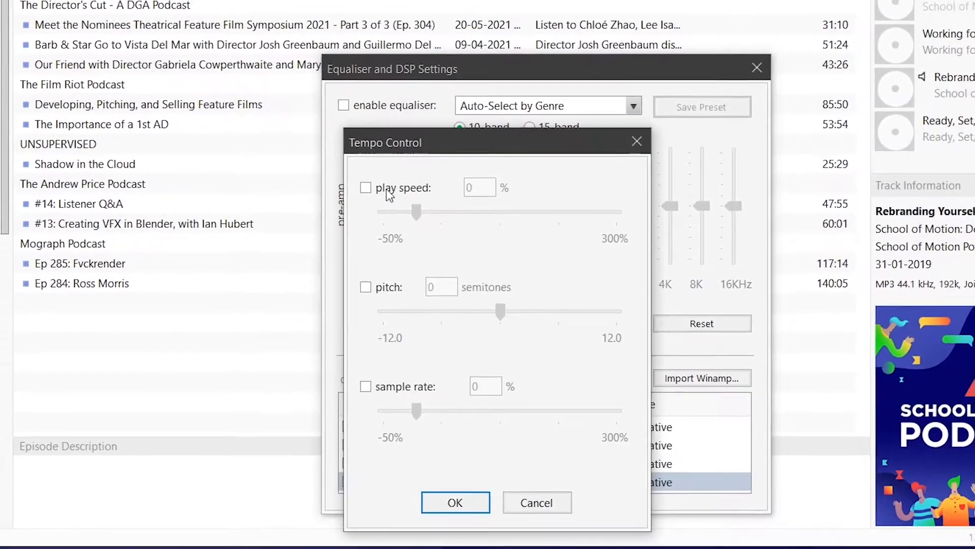
click(366, 188)
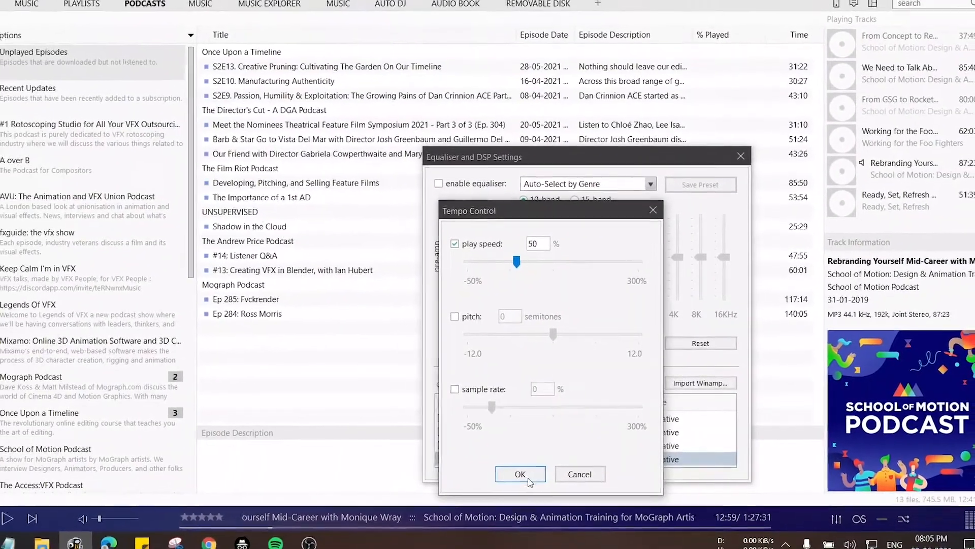
click(520, 473)
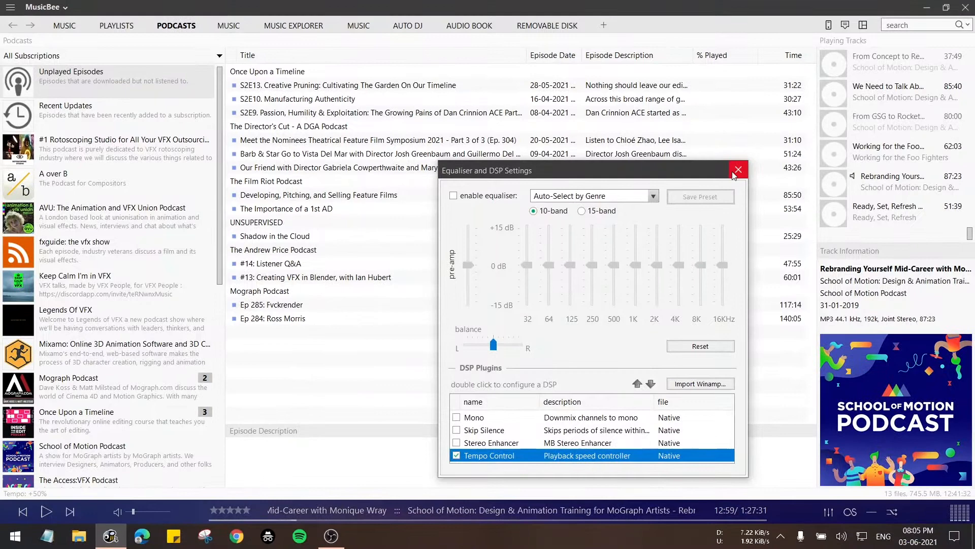
Close the DSP settings and play the episode briefly at +50% tempo, pausing at 13:15
click(737, 170)
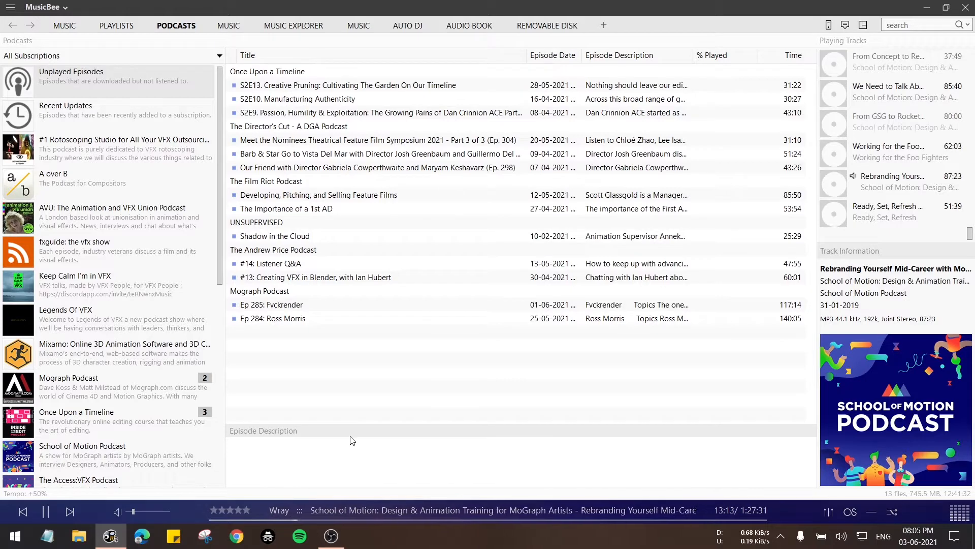
click(46, 511)
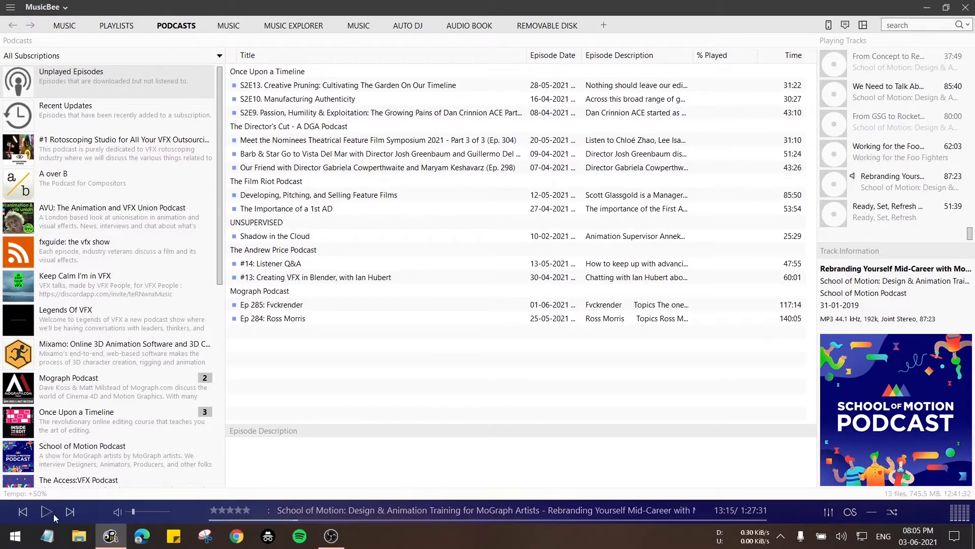
click(47, 511)
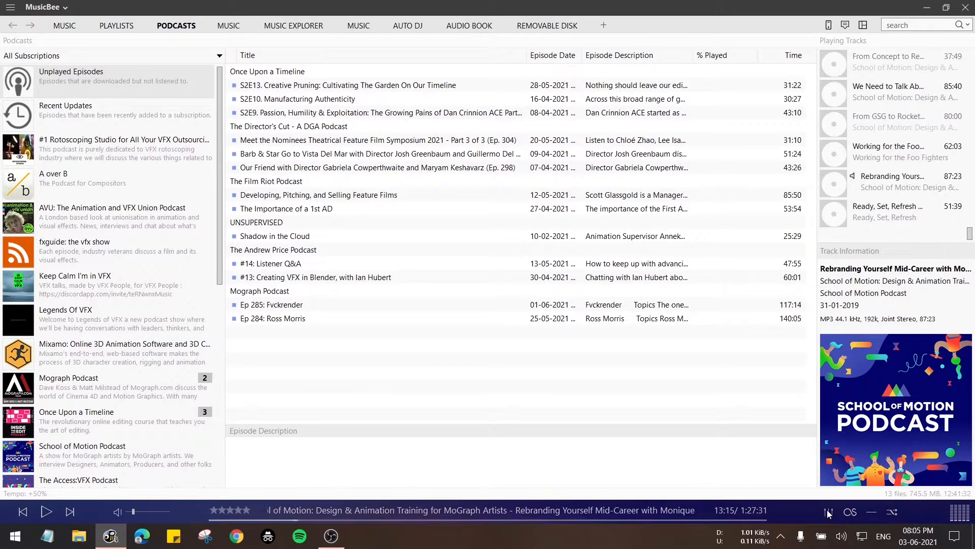
Raise the Tempo Control play speed to +100% and play the episode briefly at doubled speed
click(827, 511)
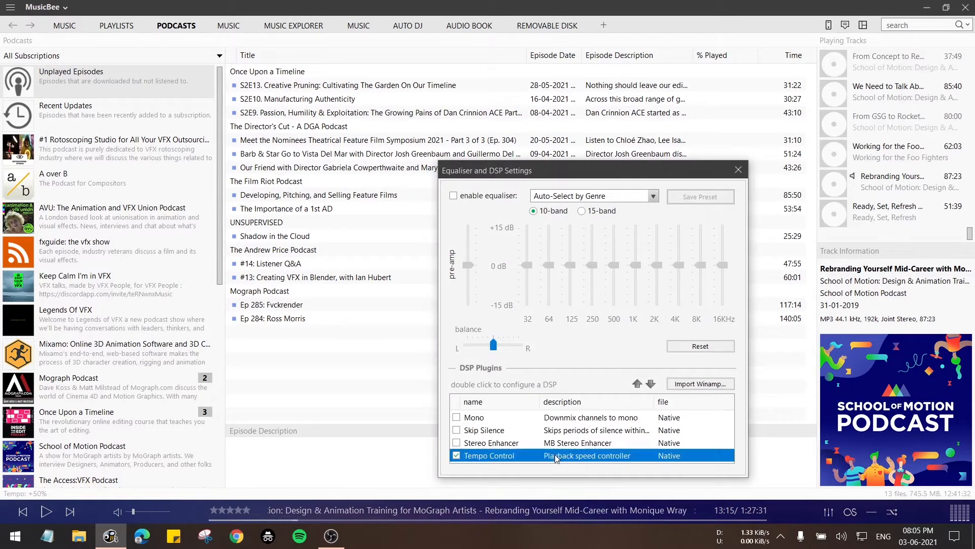
double_click(489, 455)
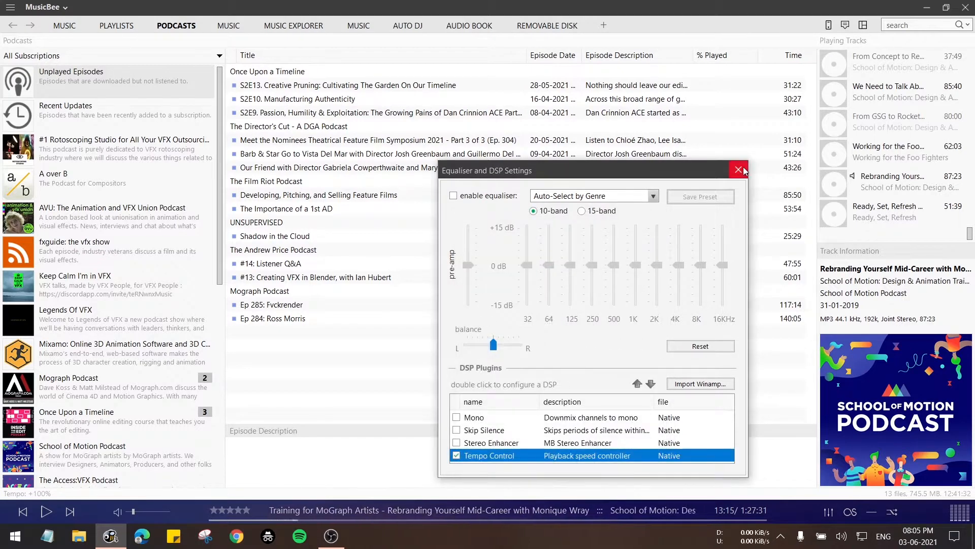
click(738, 169)
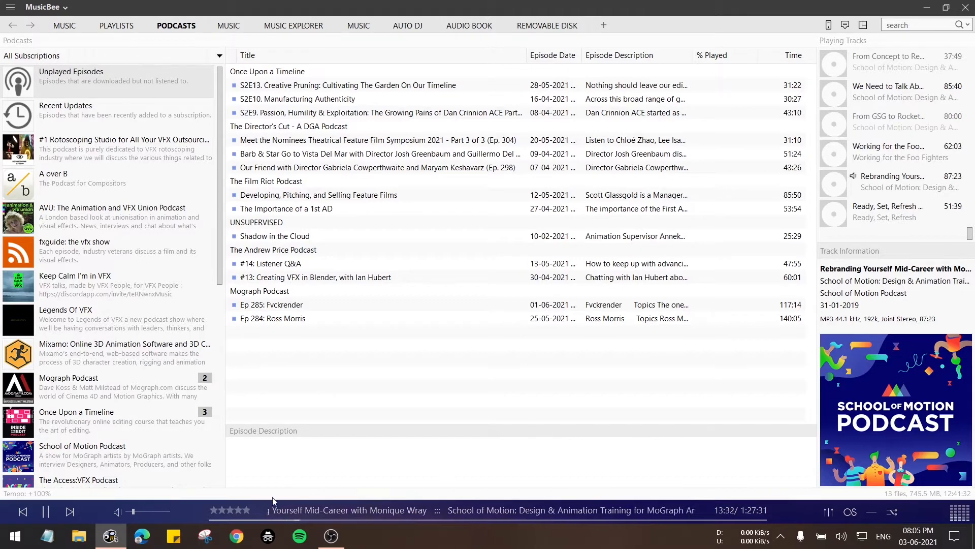
click(46, 511)
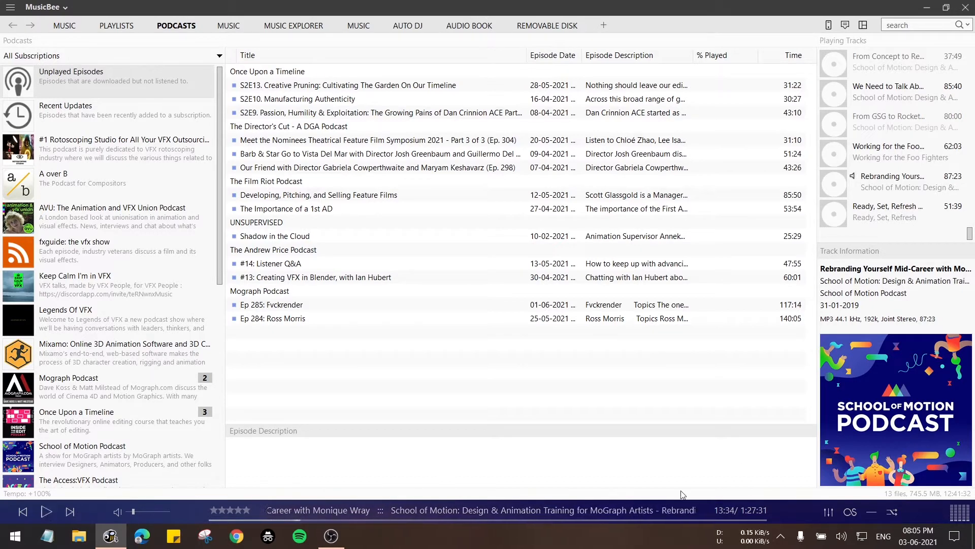
mouse_move(784, 486)
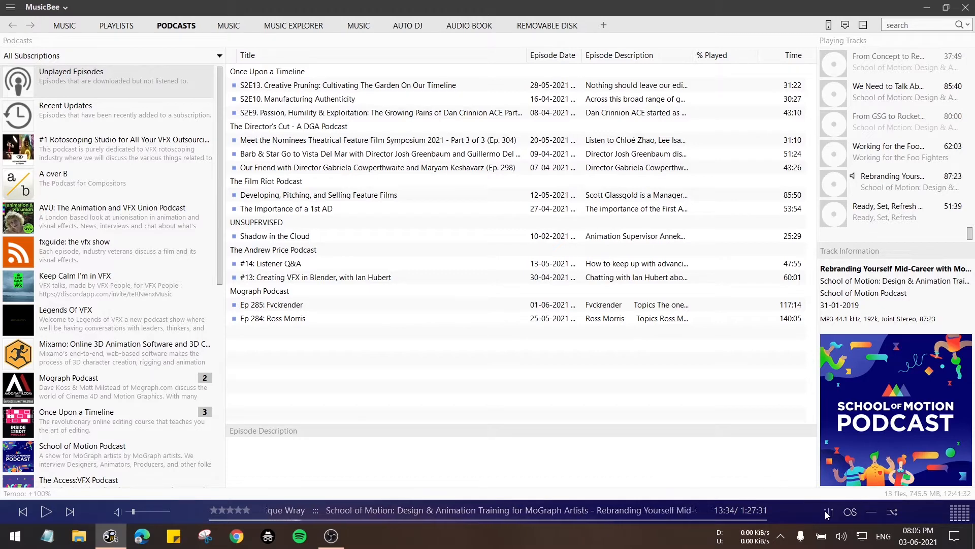
Untick Tempo Control in the DSP list so the episode plays at normal speed again
click(828, 512)
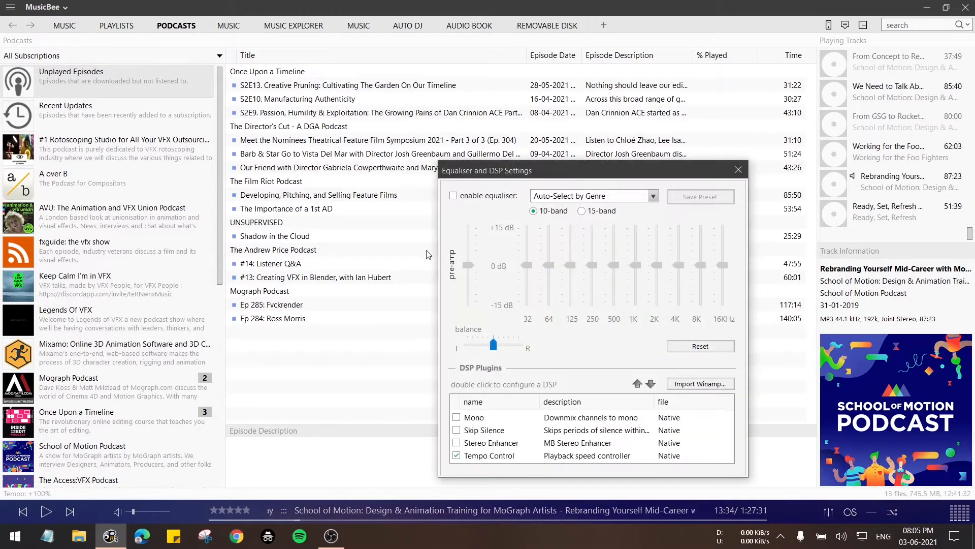
double_click(490, 456)
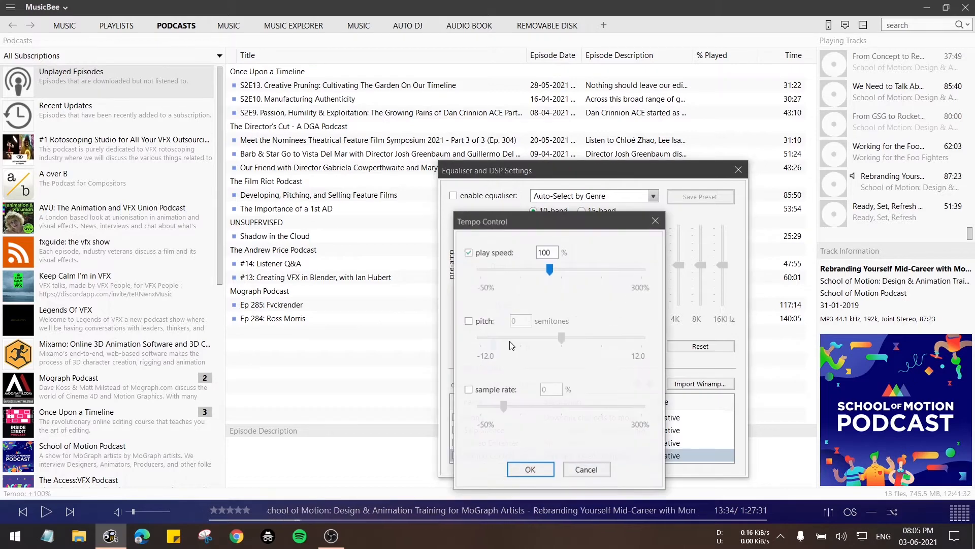
triple_click(544, 252)
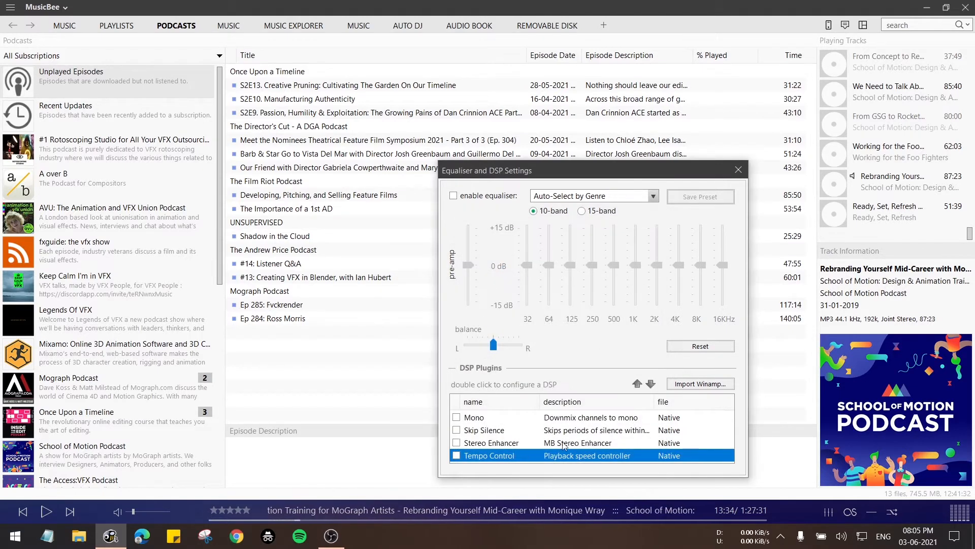
click(738, 170)
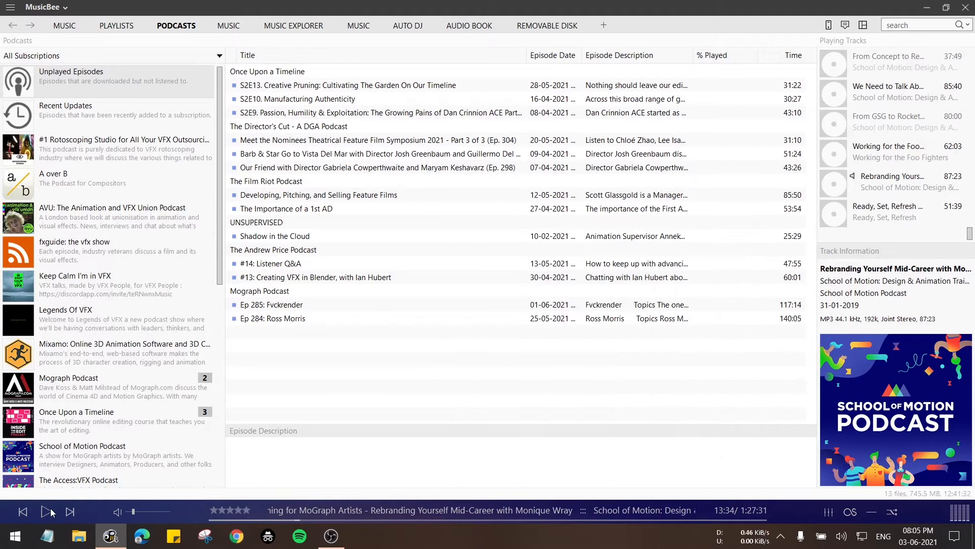